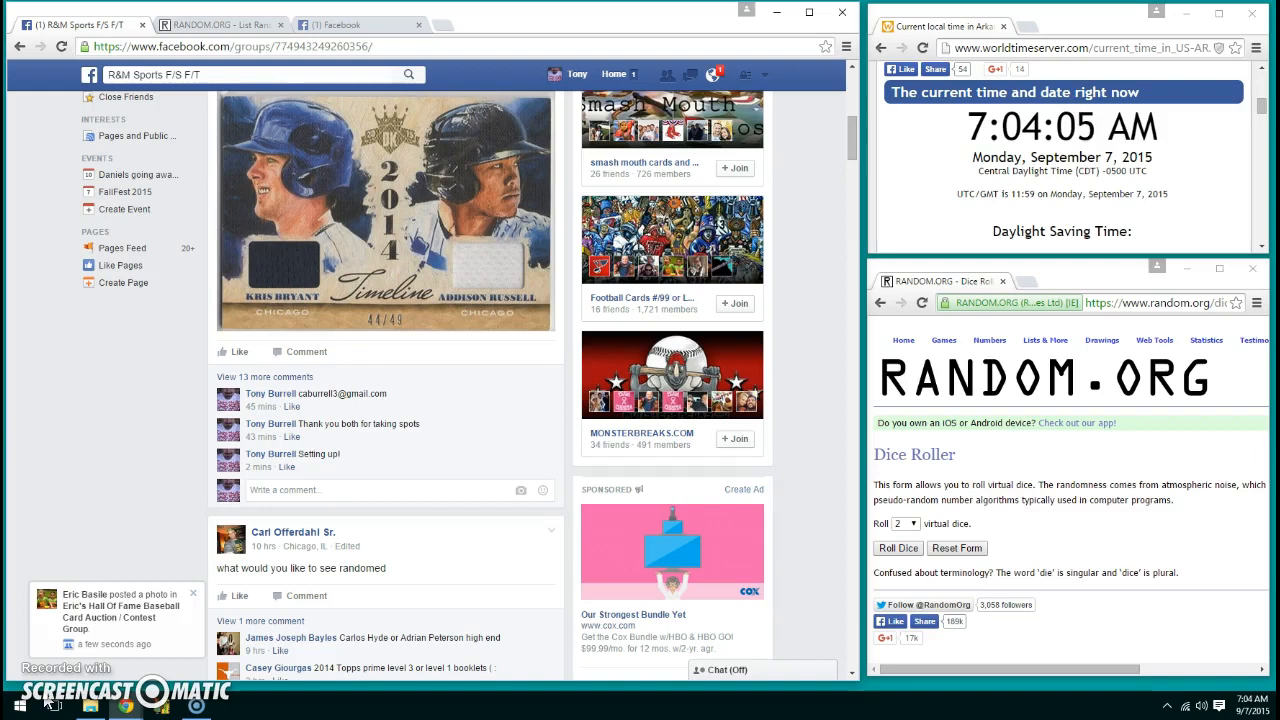
Step: Comment 'Live' on the Facebook card break post, then roll two dice on RANDOM.ORG
left_click(316, 486)
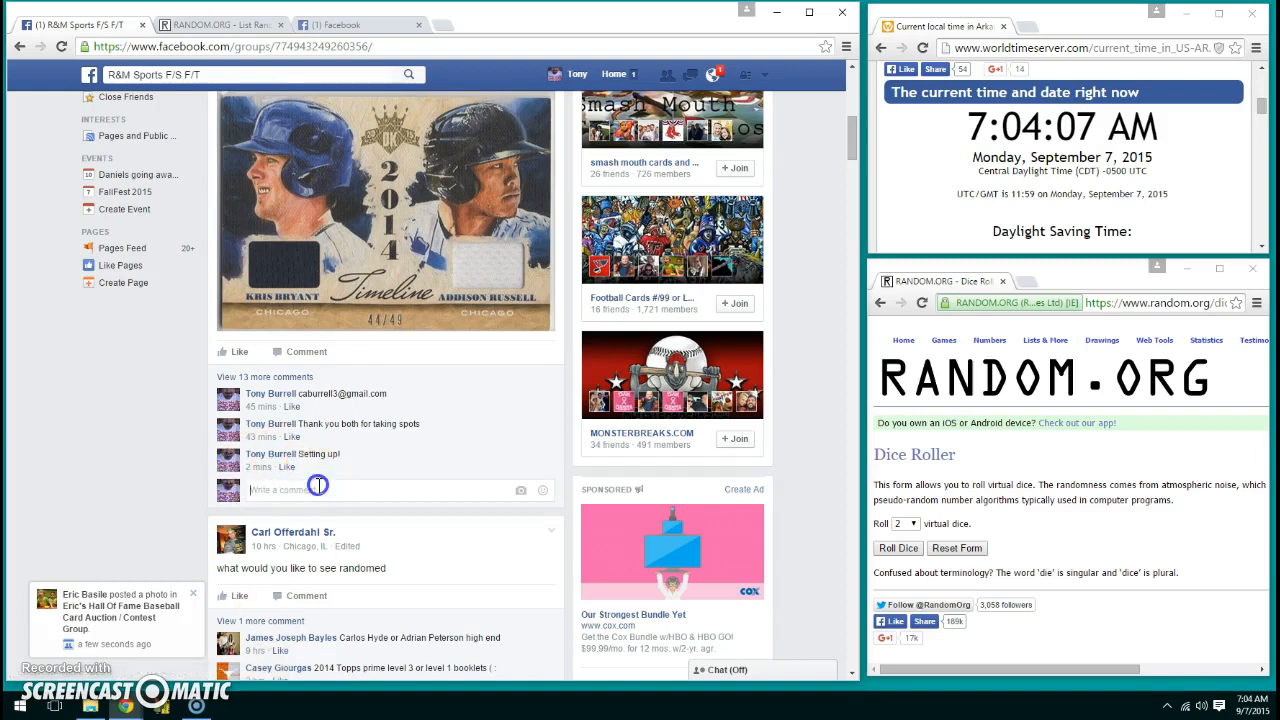
type("Live")
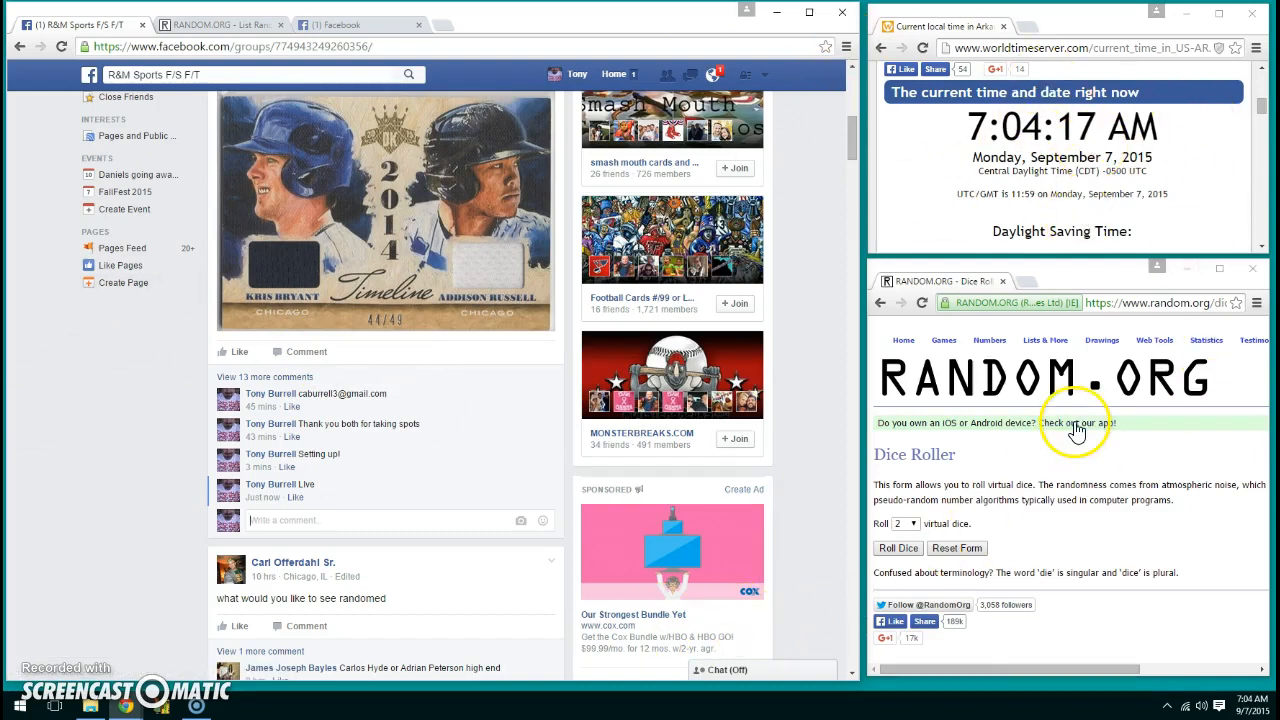
left_click(898, 548)
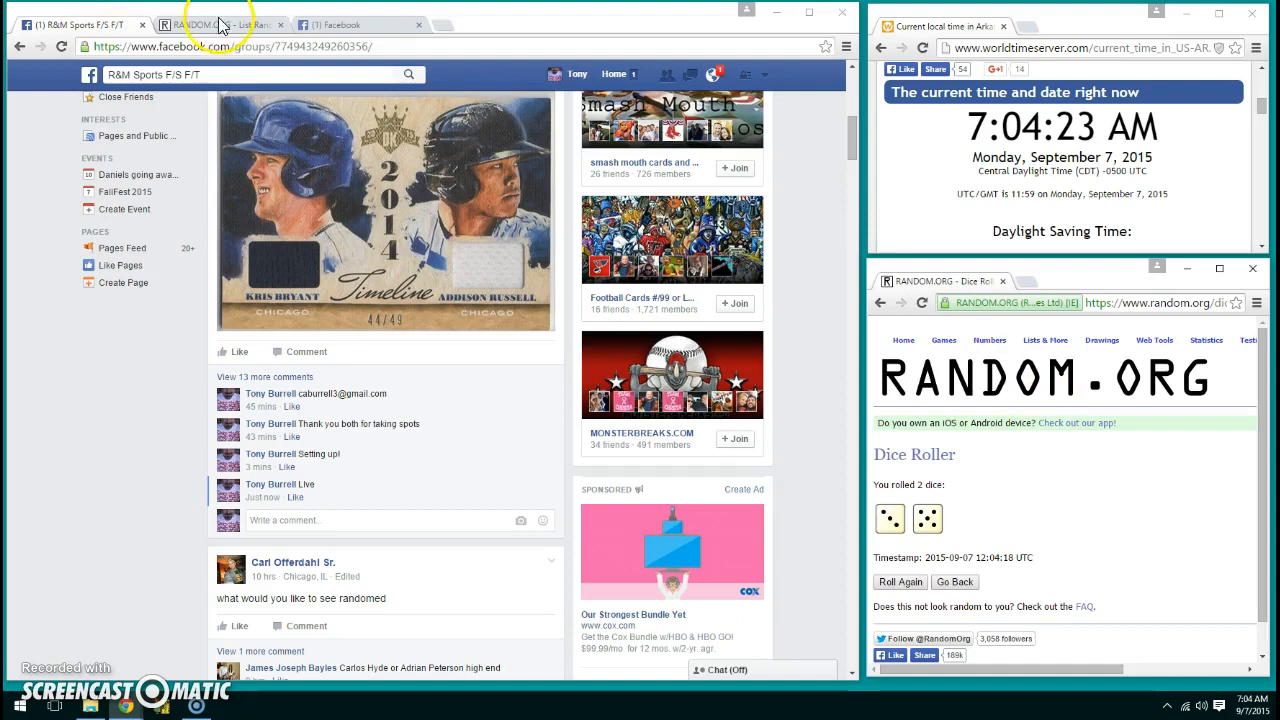
left_click(220, 24)
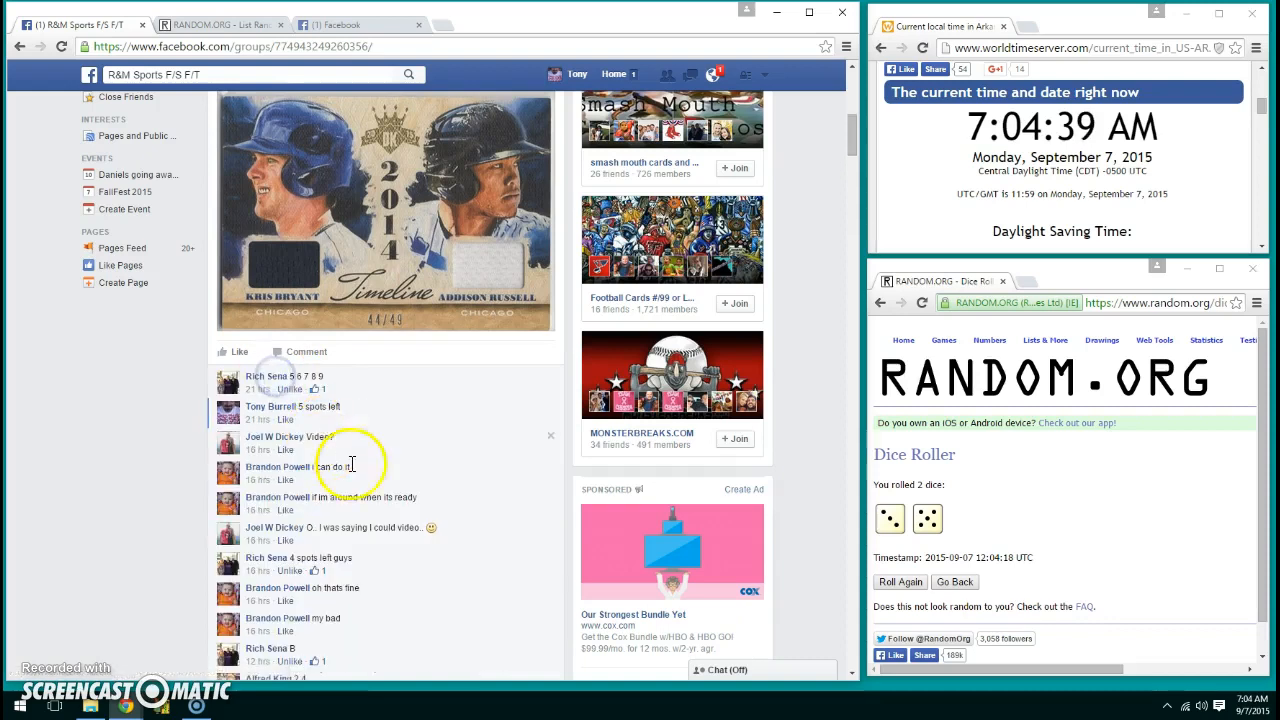
mouse_move(343, 434)
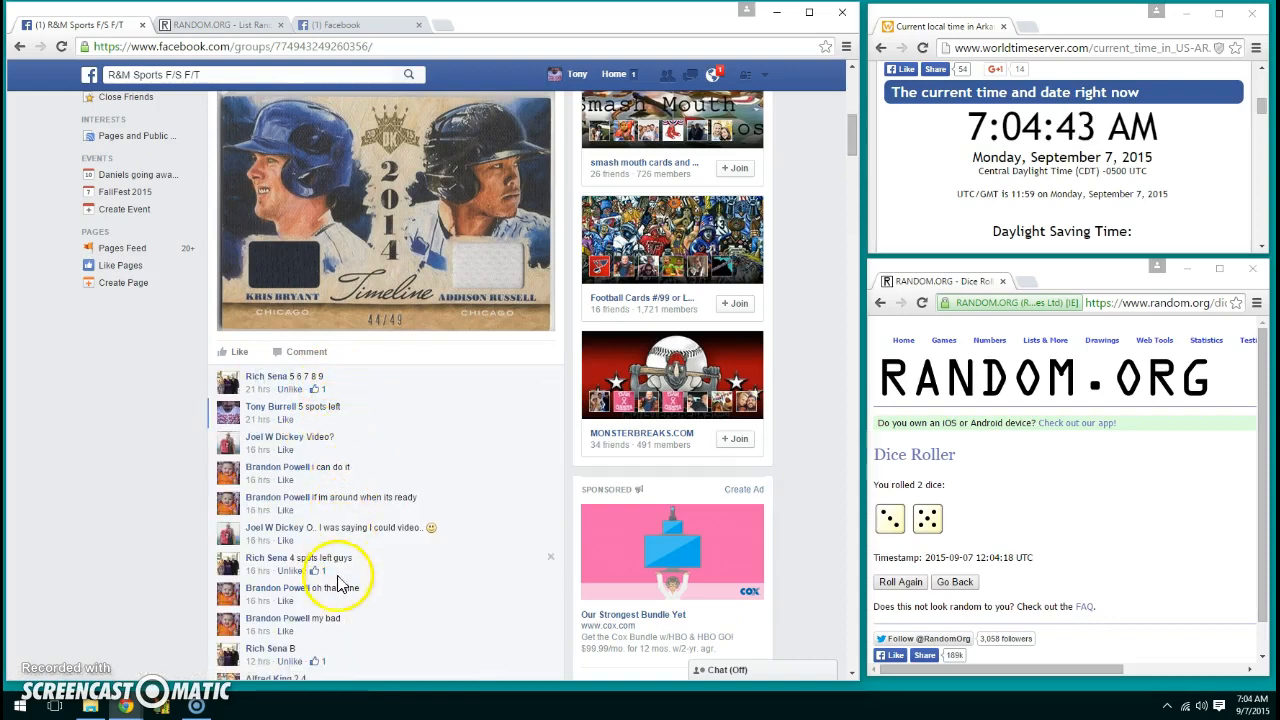
mouse_move(814, 232)
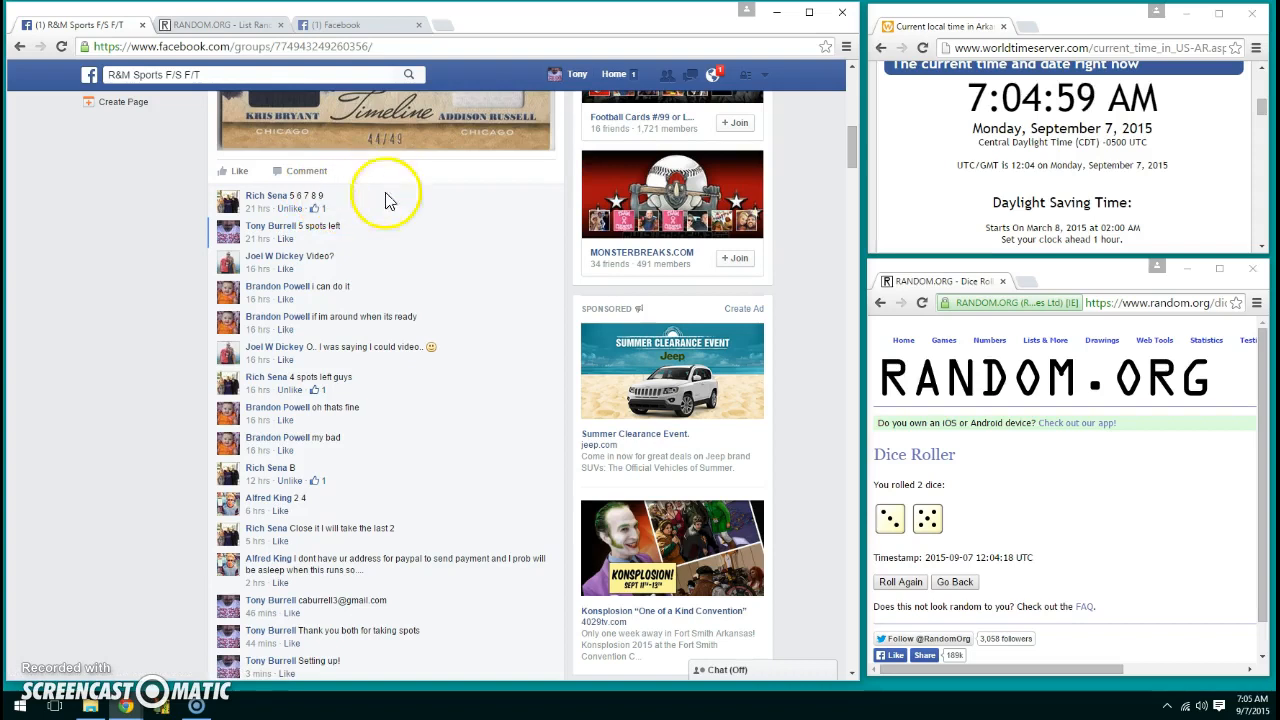
mouse_move(318, 373)
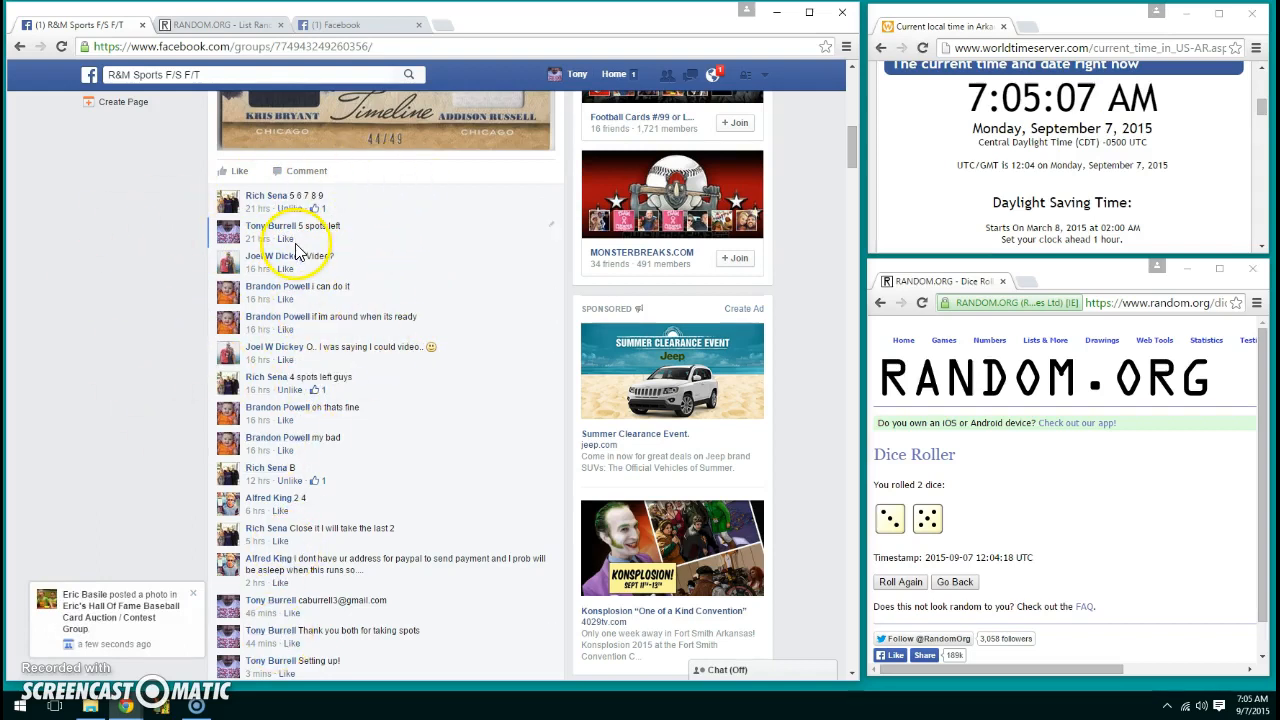
mouse_move(278, 256)
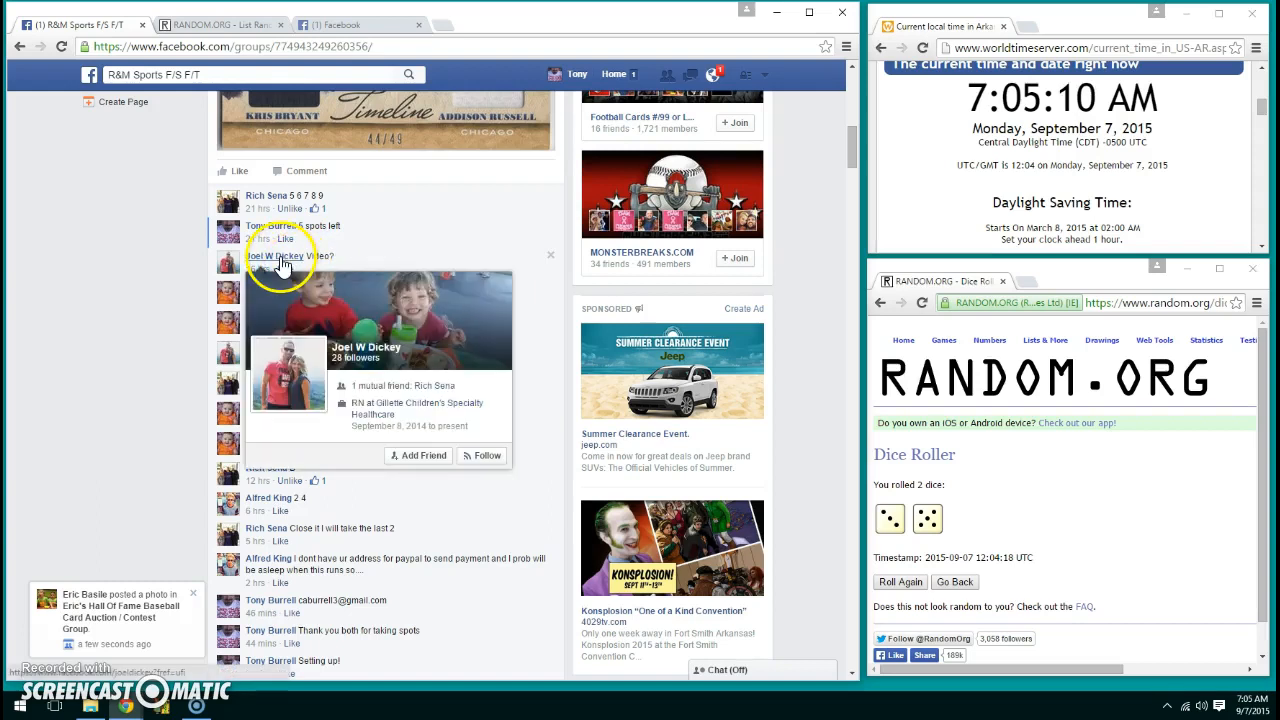
mouse_move(478, 400)
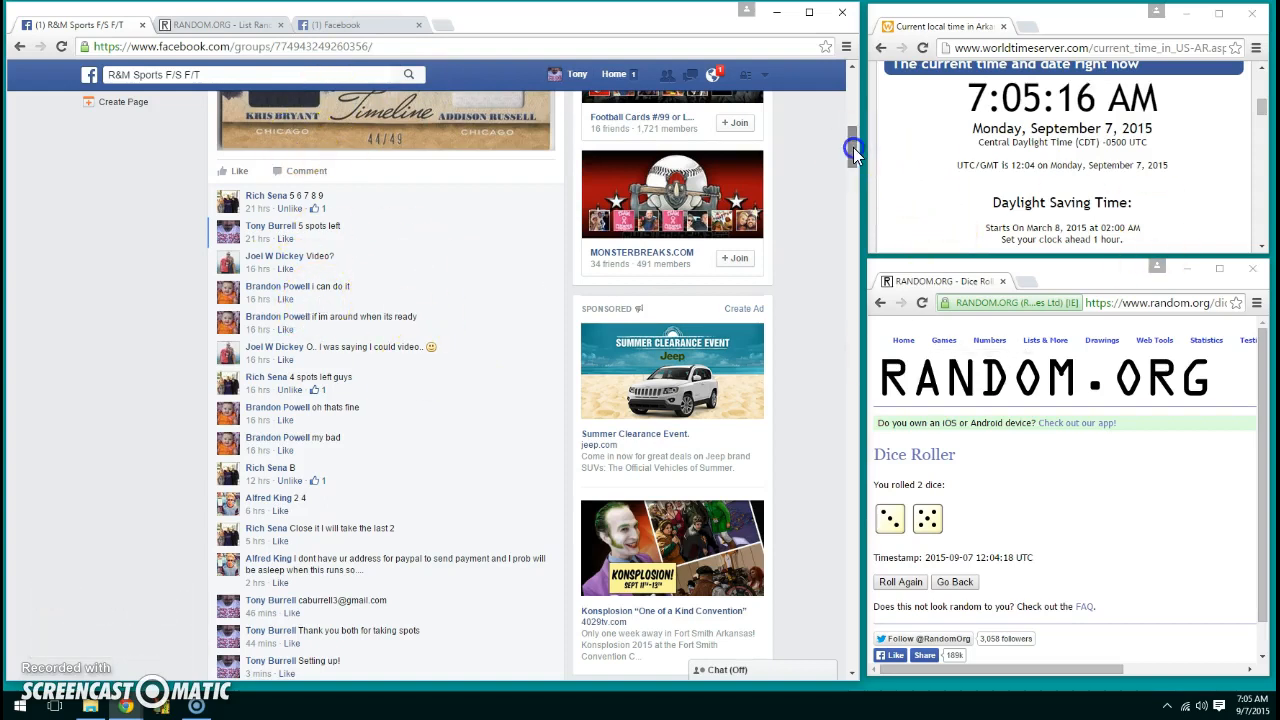
scroll("down", 3)
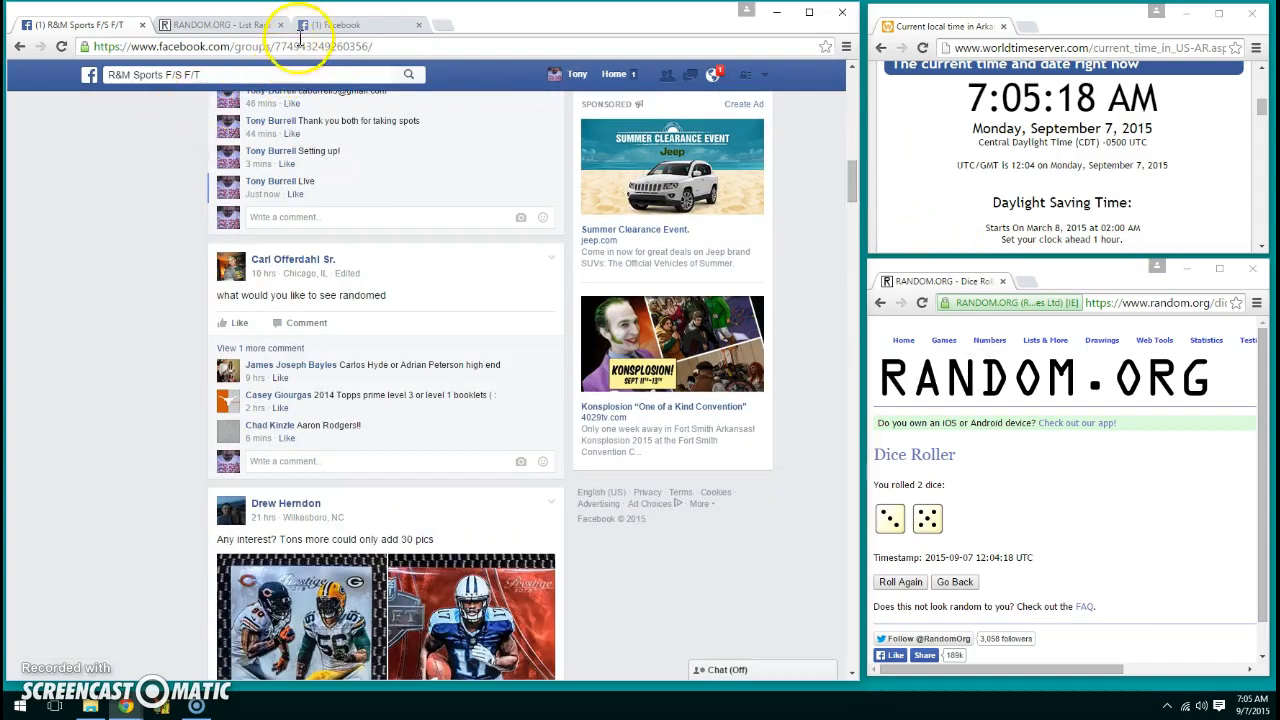
Step: Shuffle the ten-spot list seven times on RANDOM.ORG, then type 'Done' as a Facebook comment
left_click(225, 22)
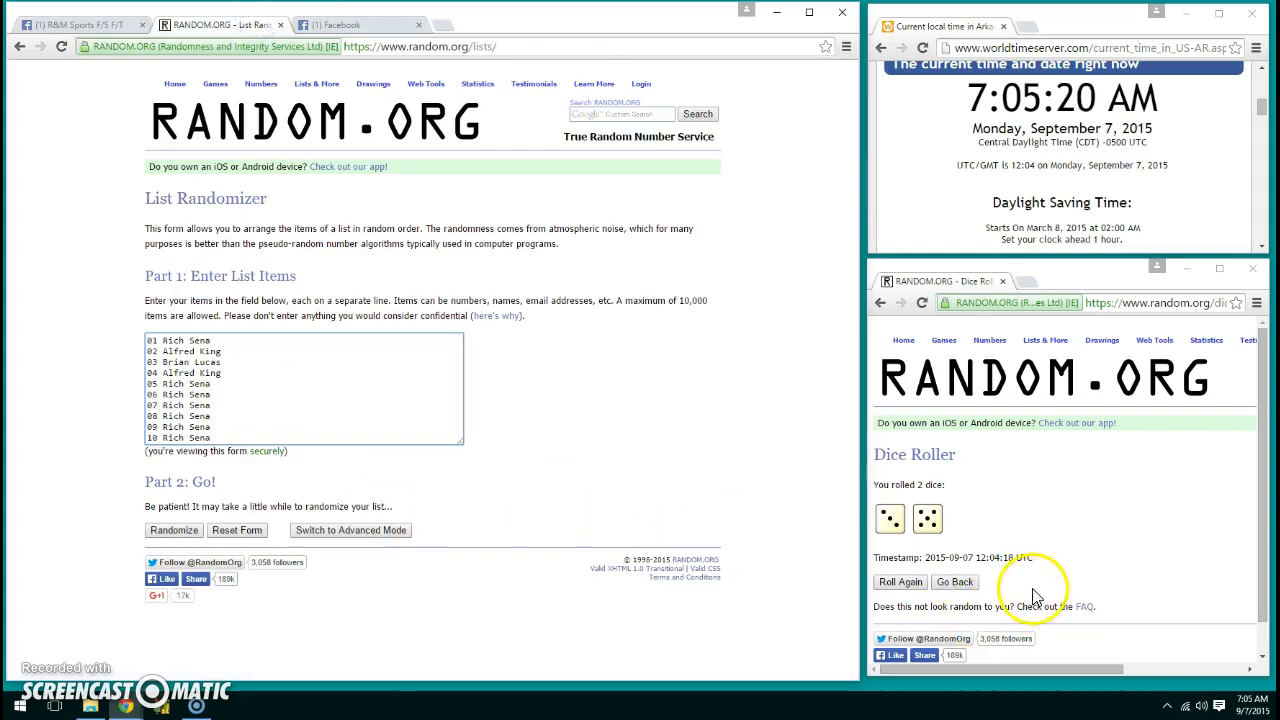
mouse_move(110, 543)
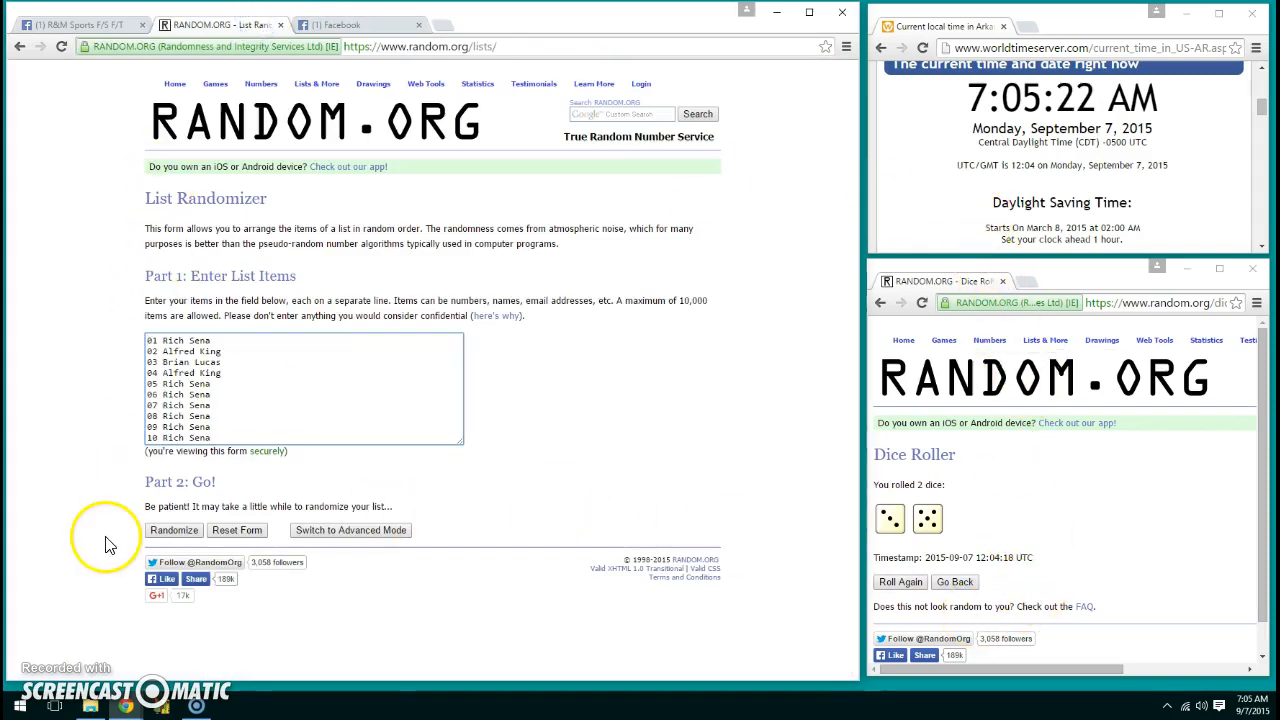
left_click(173, 530)
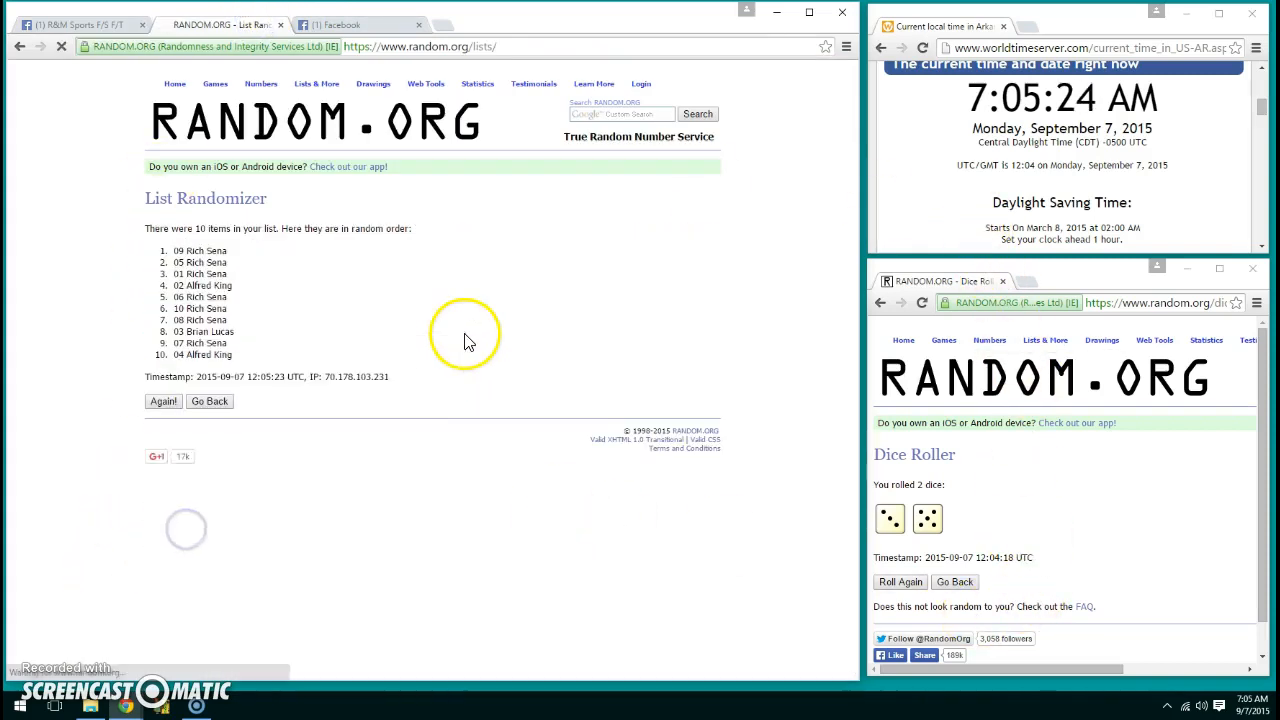
left_click(163, 401)
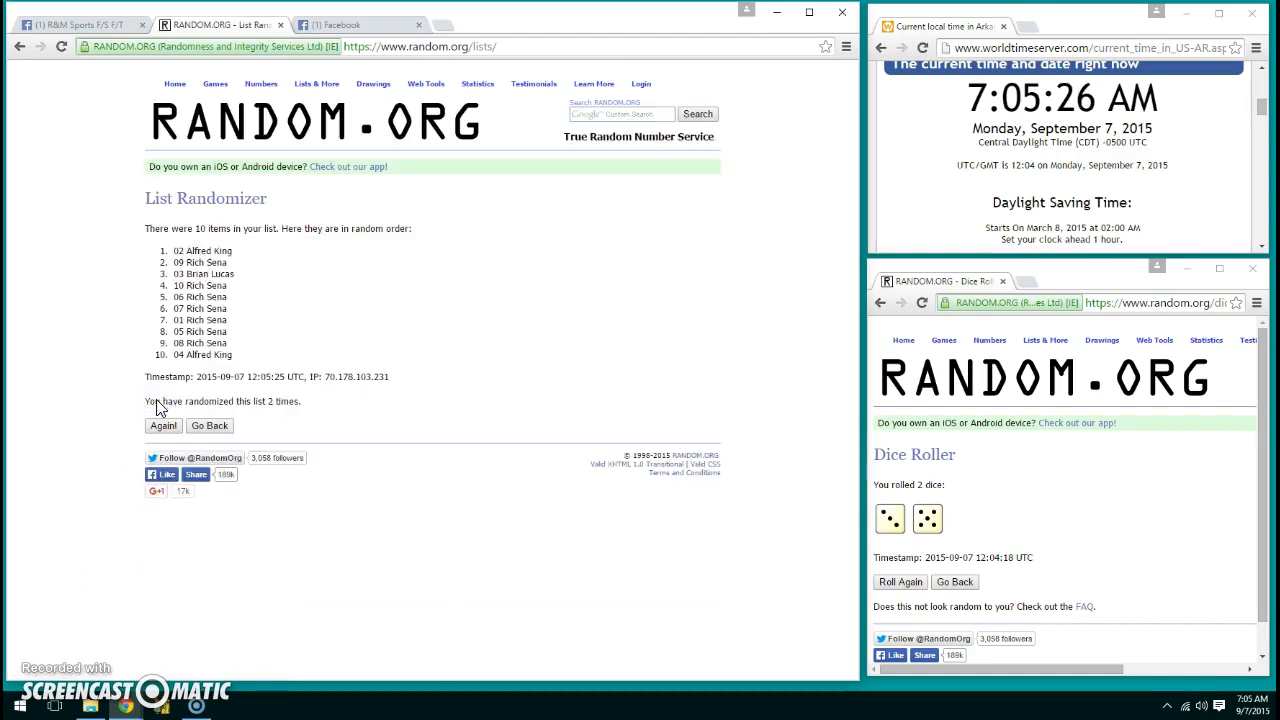
left_click(163, 426)
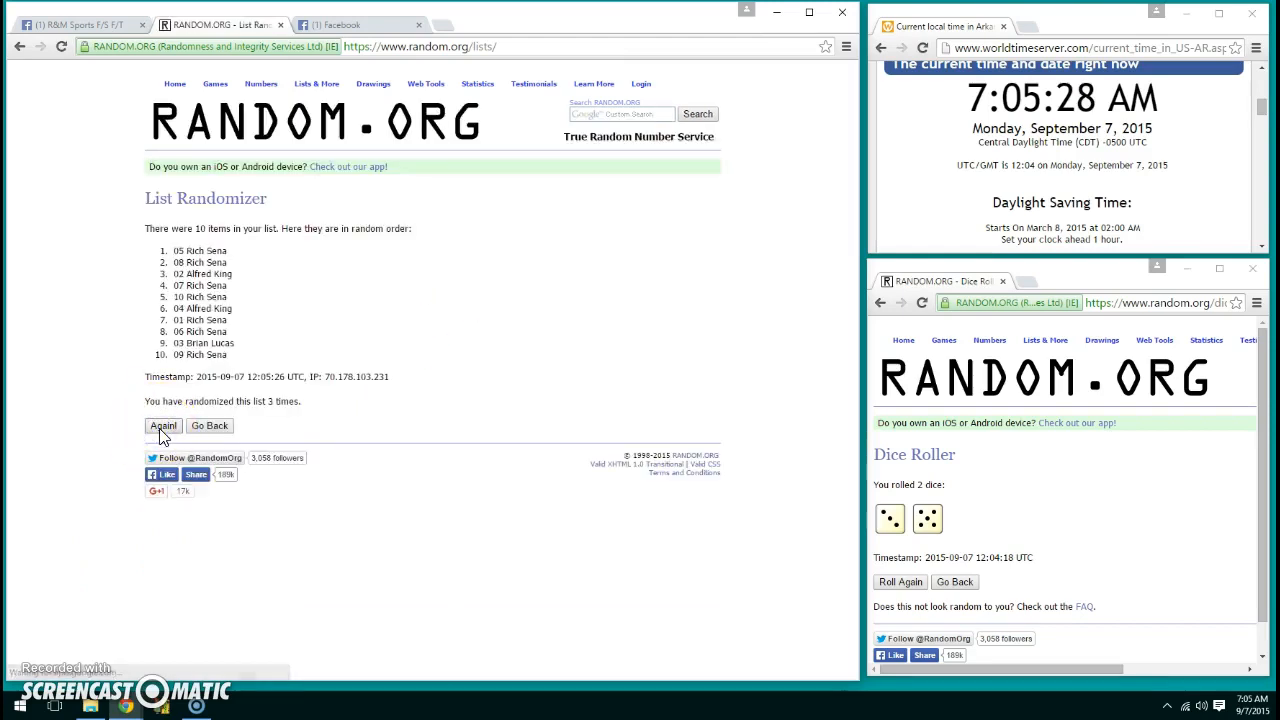
left_click(162, 425)
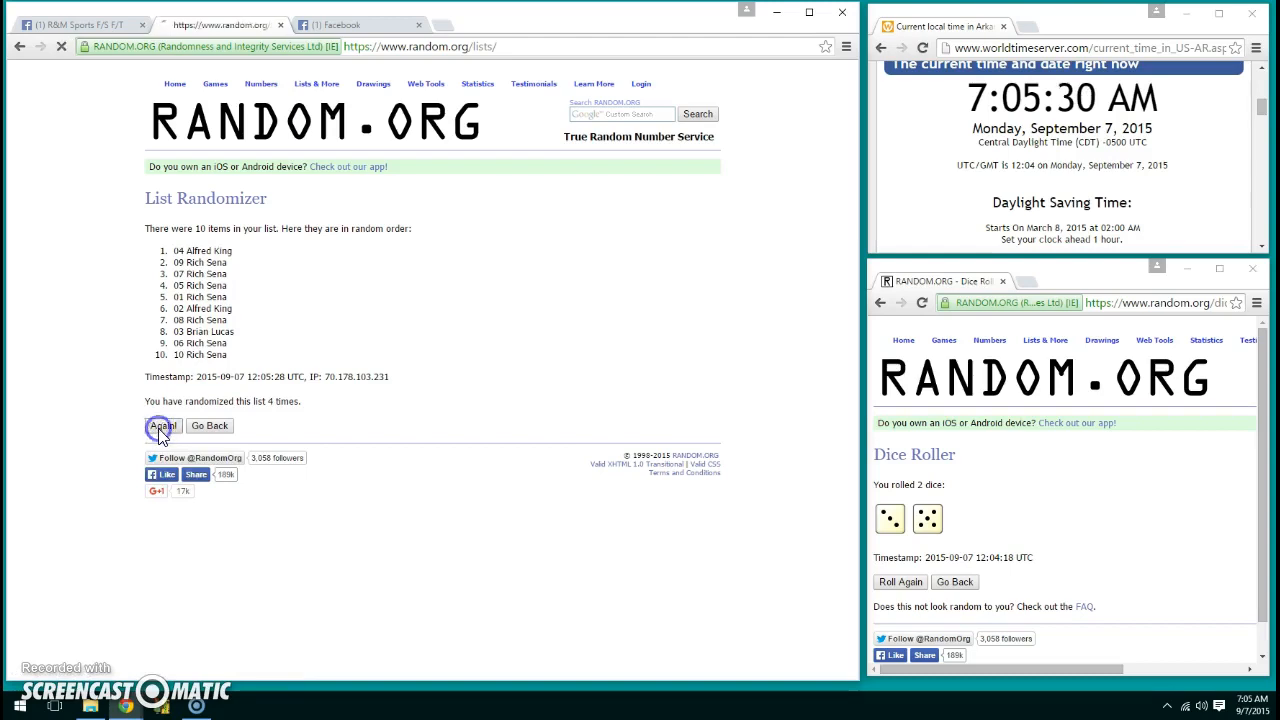
left_click(161, 426)
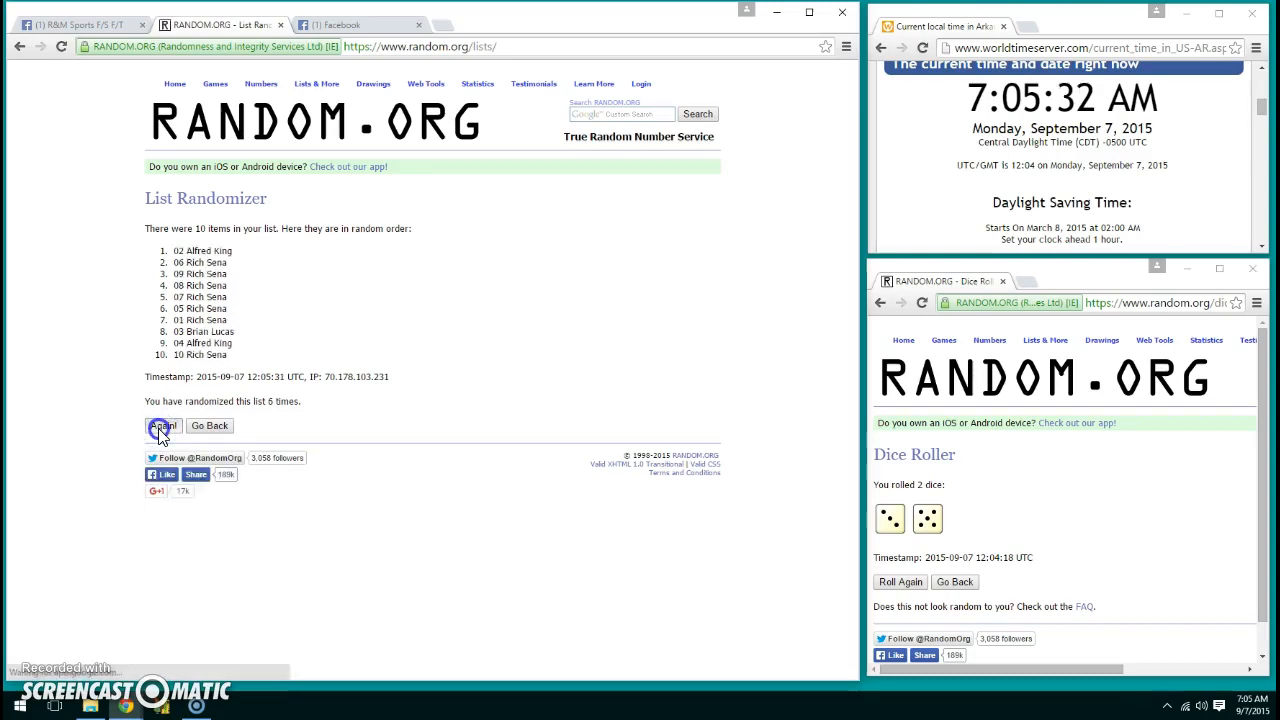
left_click(162, 425)
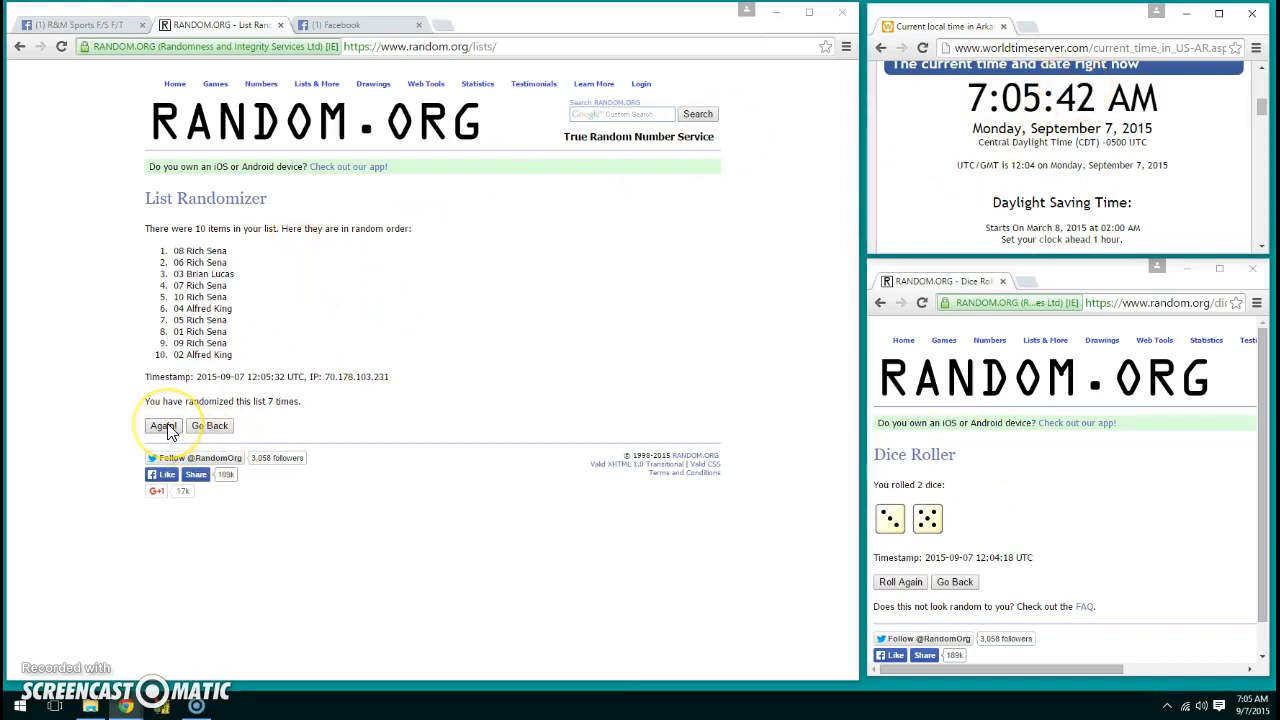
left_click(162, 426)
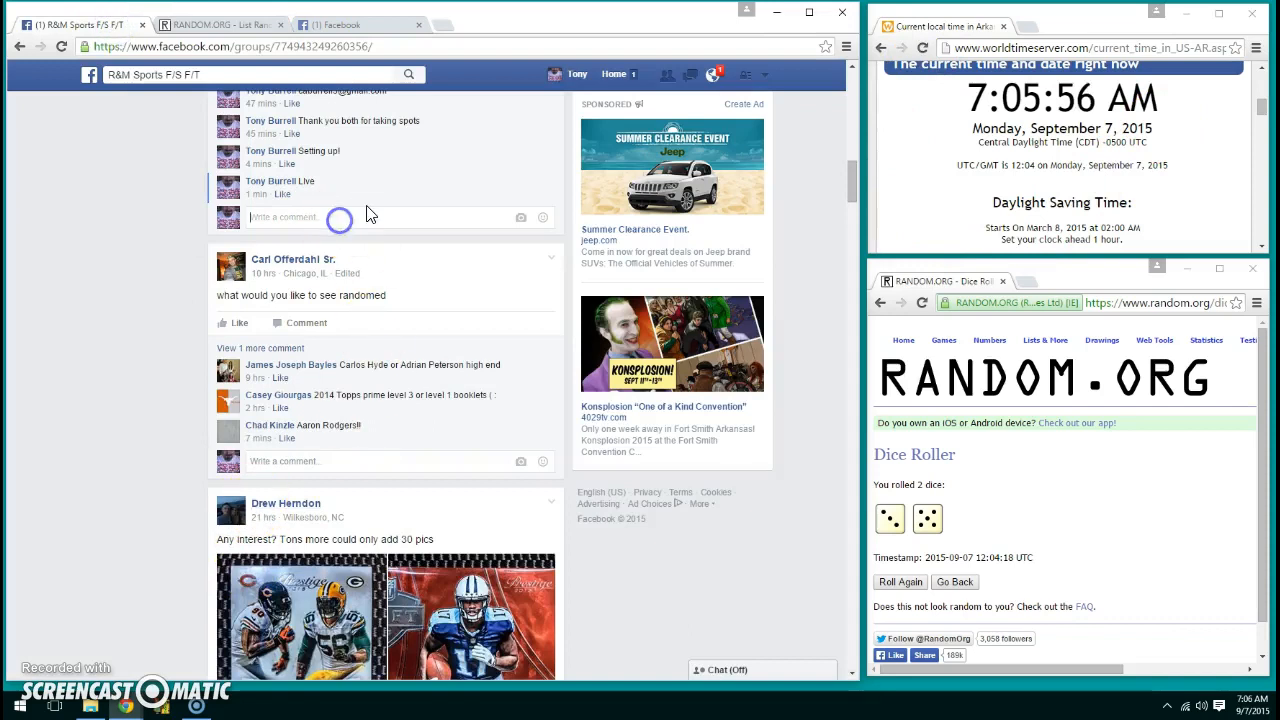
type("Done")
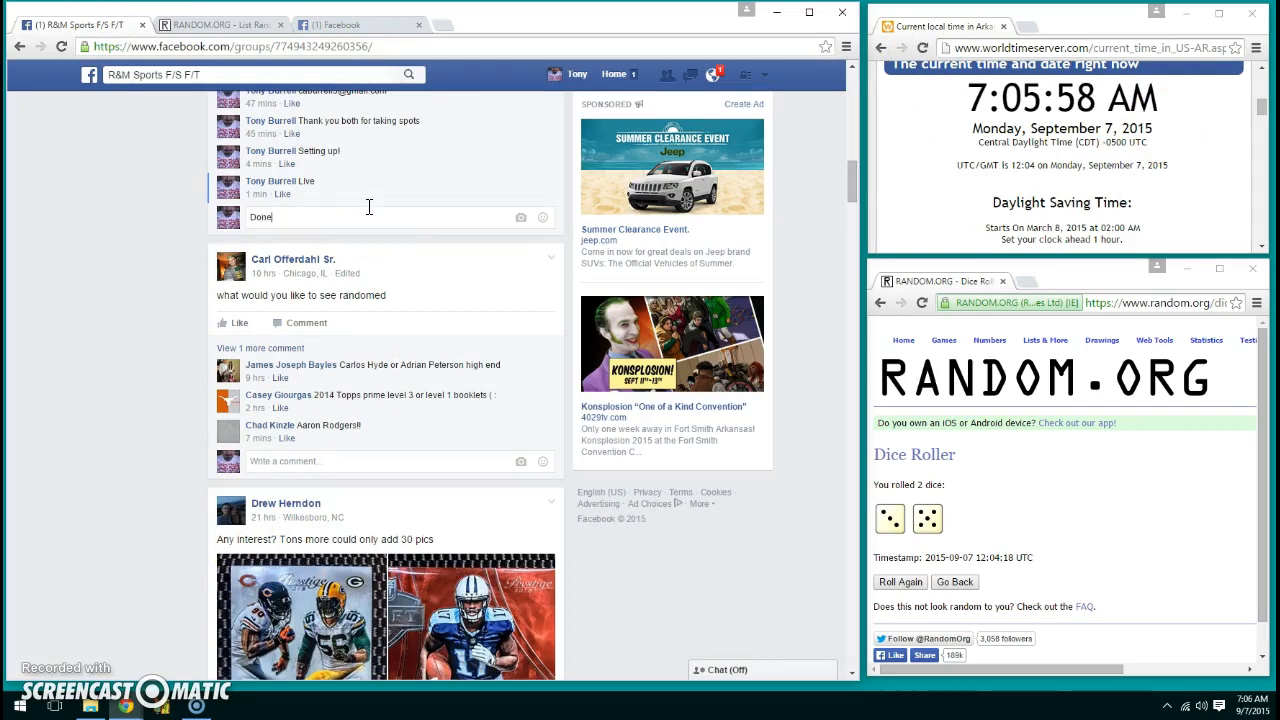